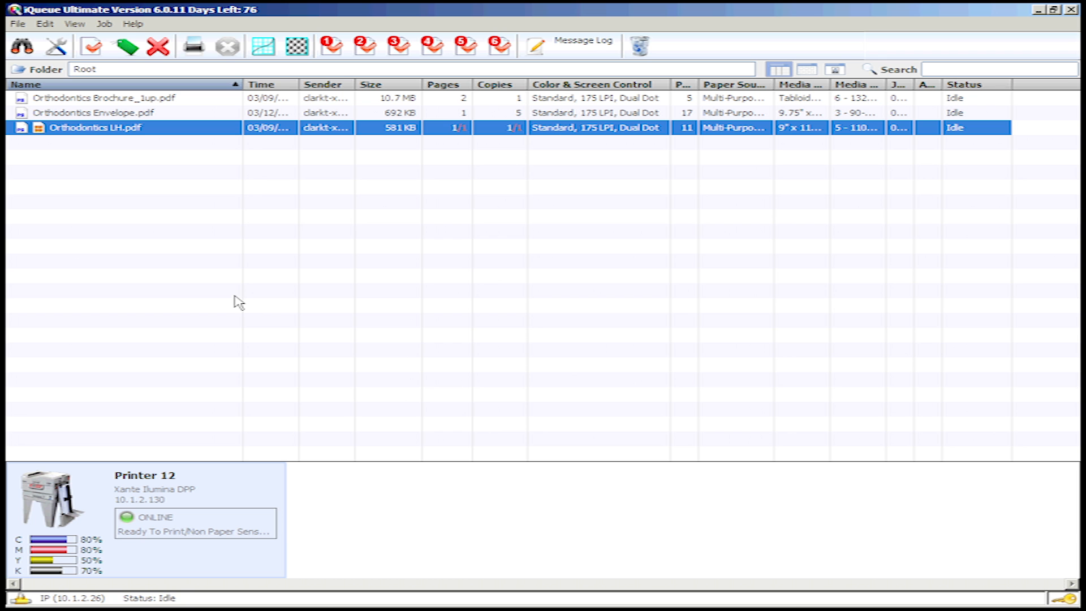
mouse_move(105, 134)
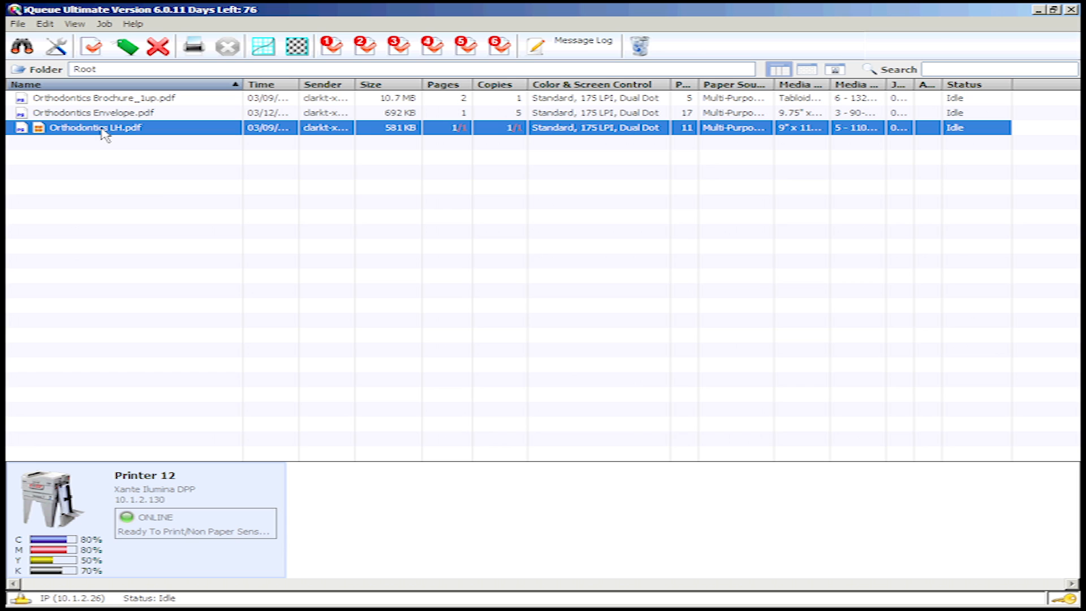
- Open the job ticket for Orthodontics LH.pdf at its general information
double_click(96, 128)
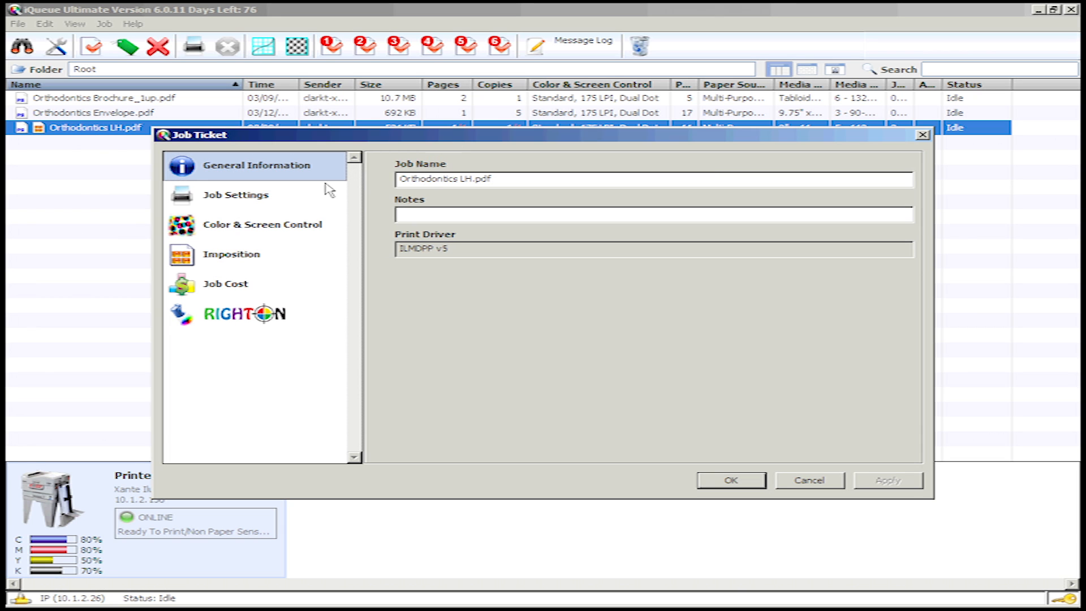
- Show the Right-On spot colours and choose C-28157 as the colour to change
left_click(244, 313)
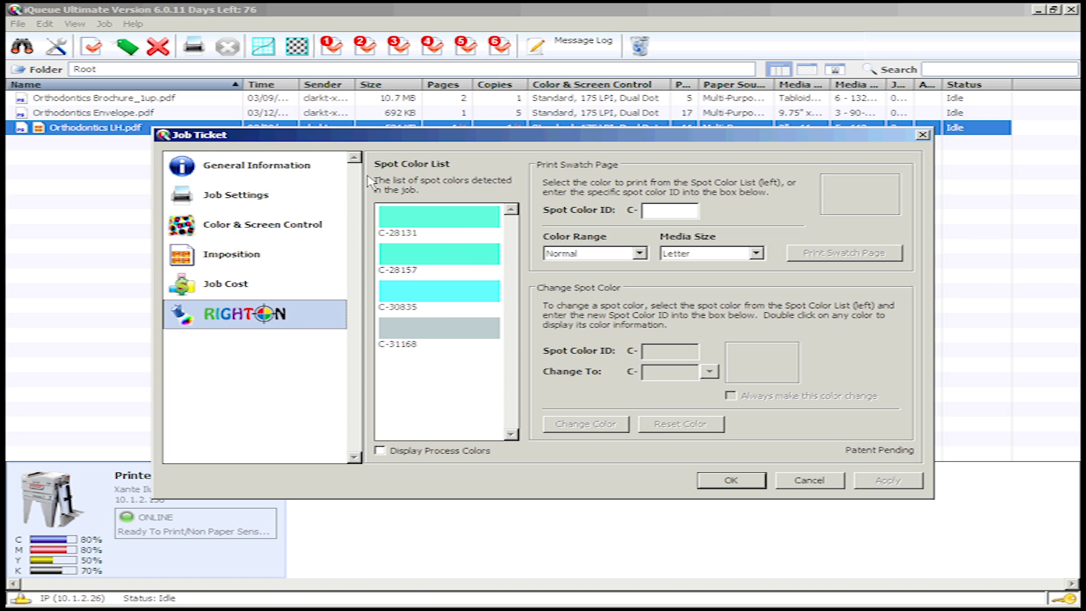
mouse_move(452, 355)
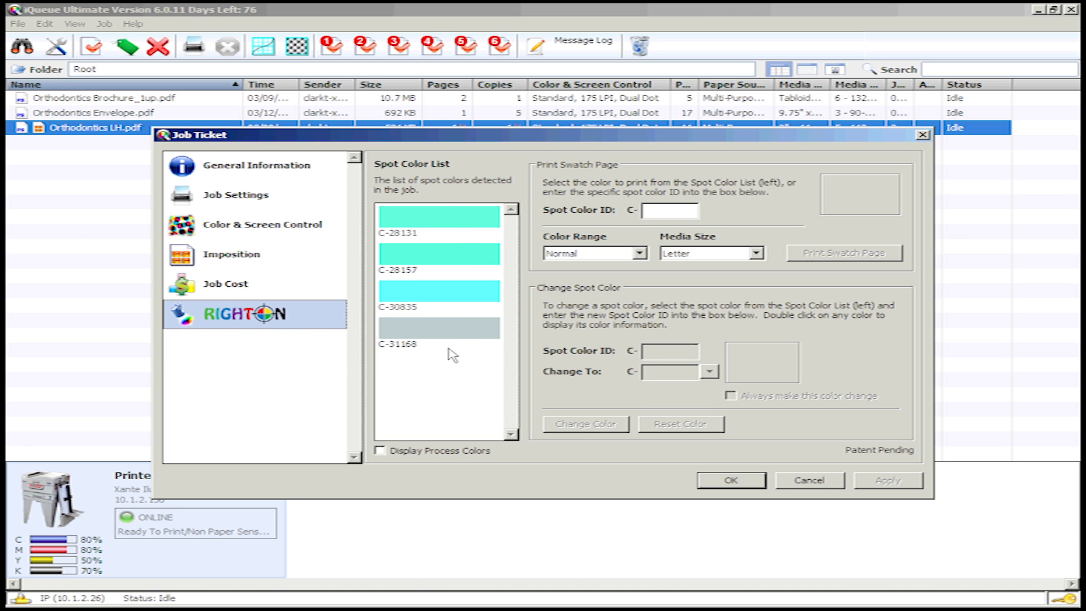
mouse_move(446, 291)
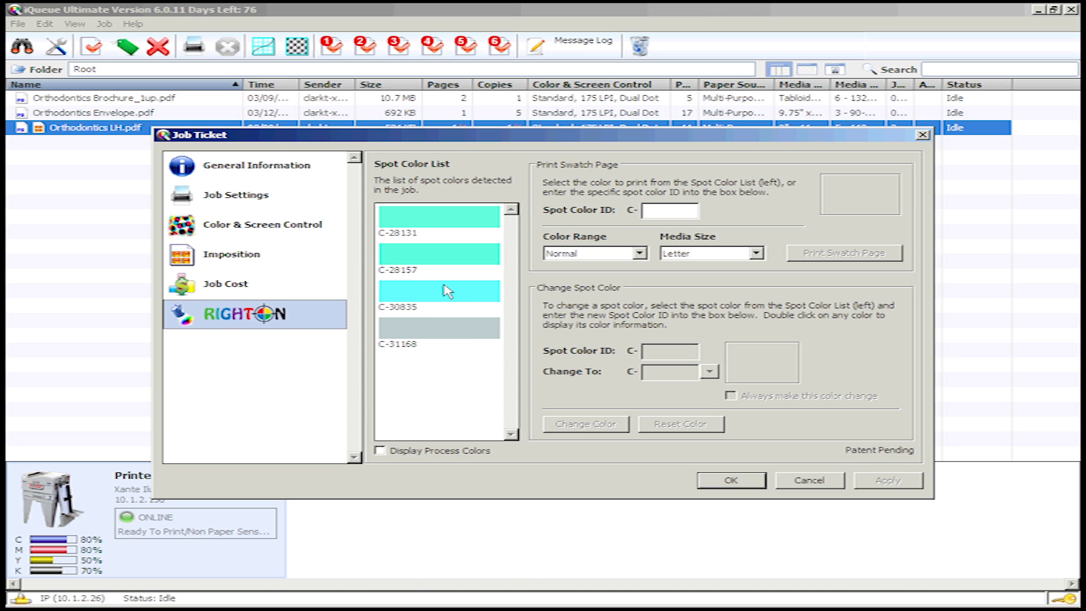
left_click(439, 255)
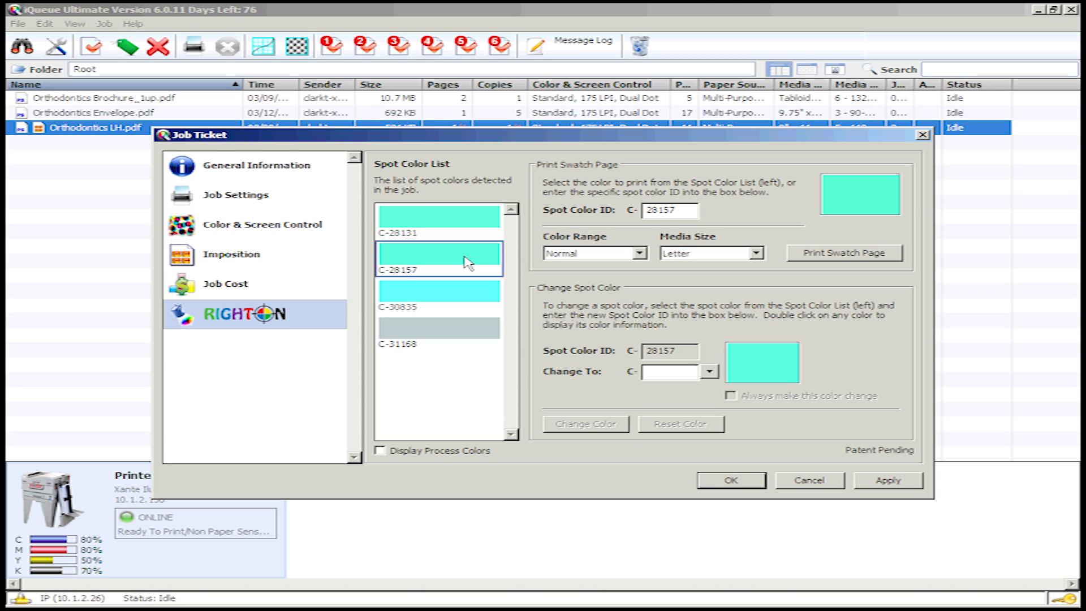
mouse_move(438, 249)
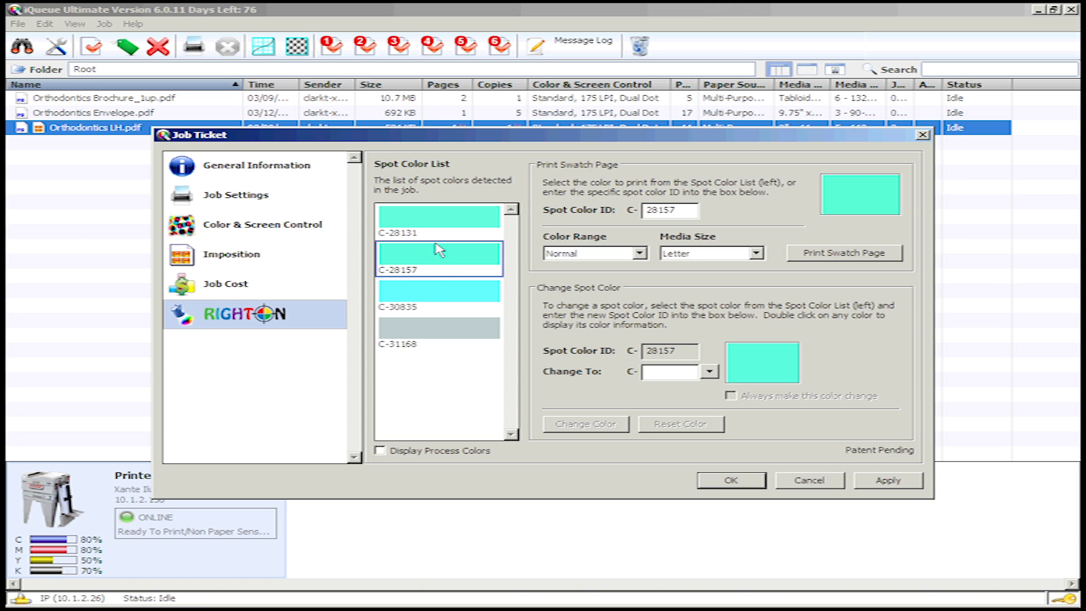
mouse_move(414, 282)
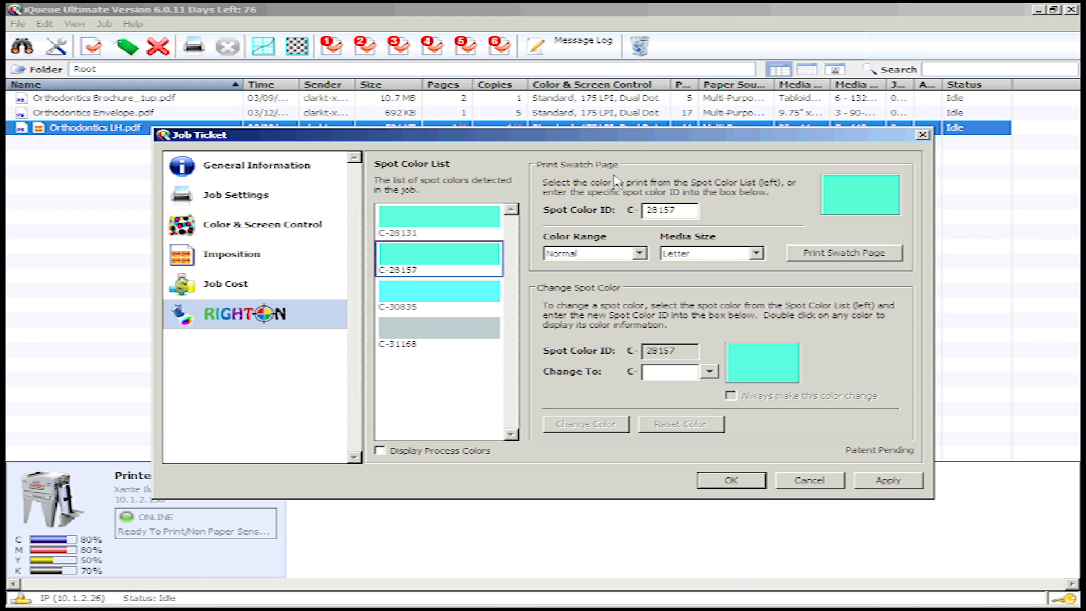
mouse_move(571, 181)
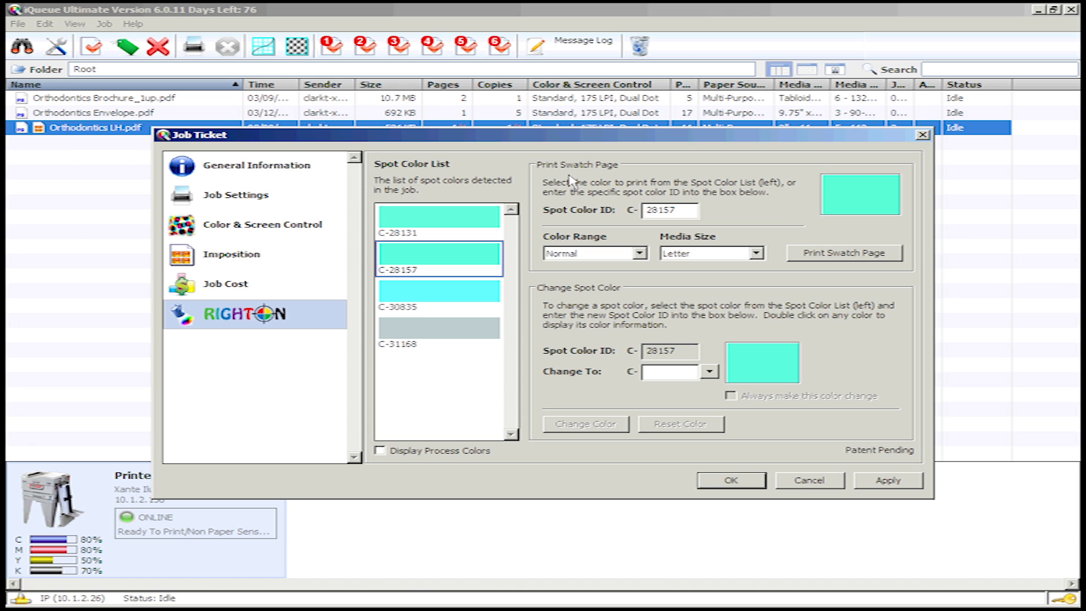
mouse_move(912, 208)
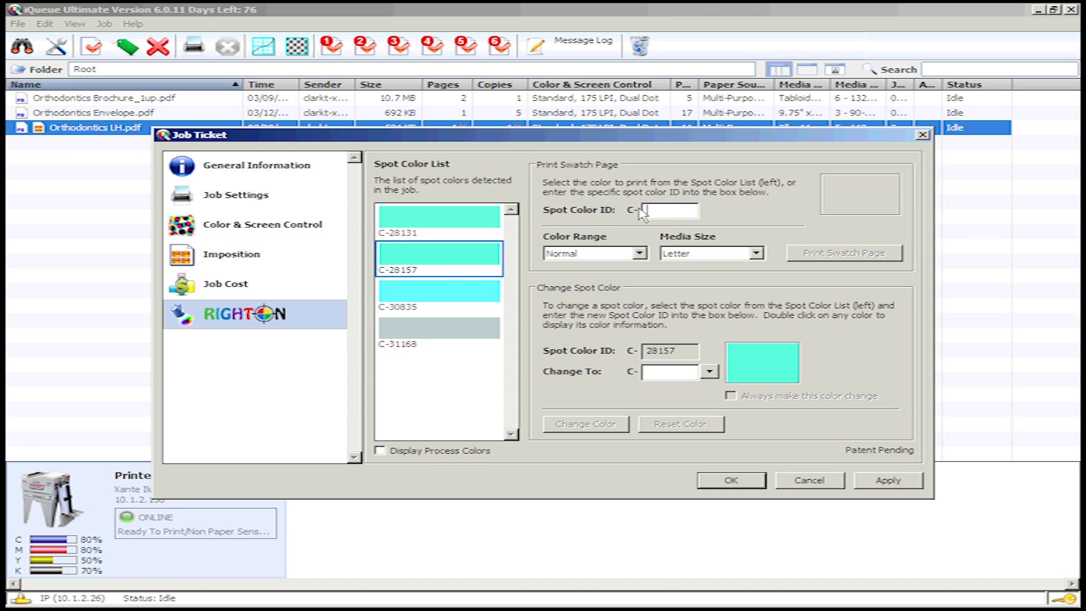
- Print a Right-On swatch page for spot colour C-28157 on Letter media
type("28157")
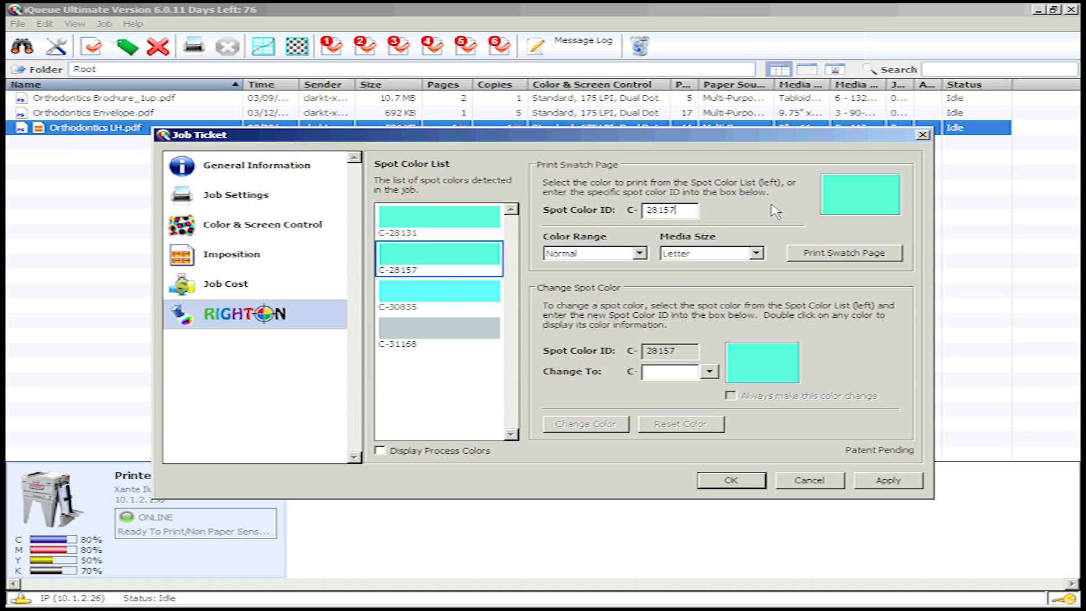
mouse_move(667, 244)
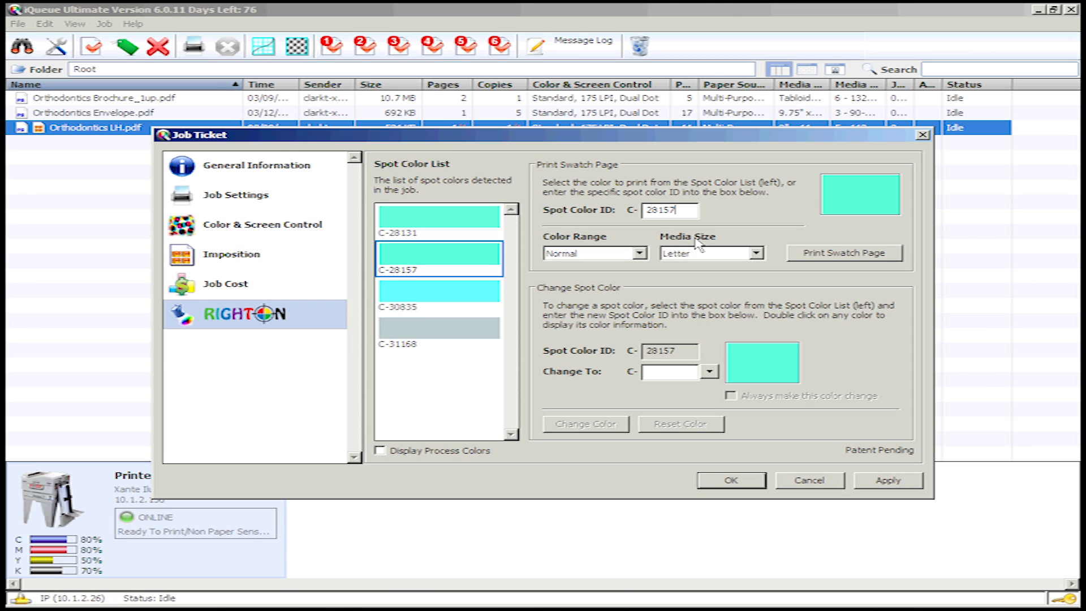
mouse_move(637, 261)
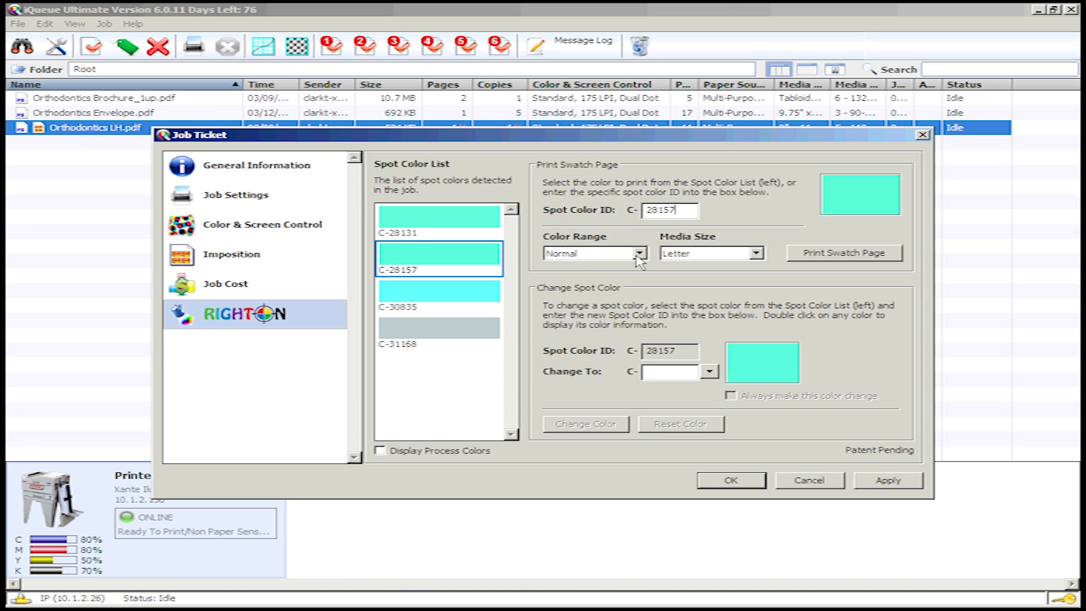
left_click(640, 252)
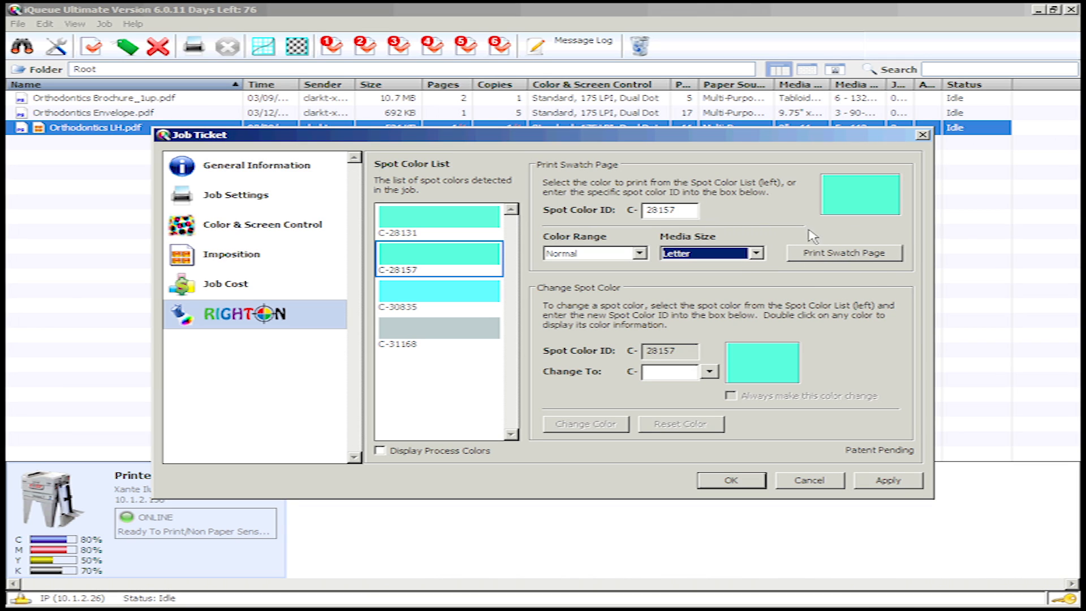
left_click(843, 252)
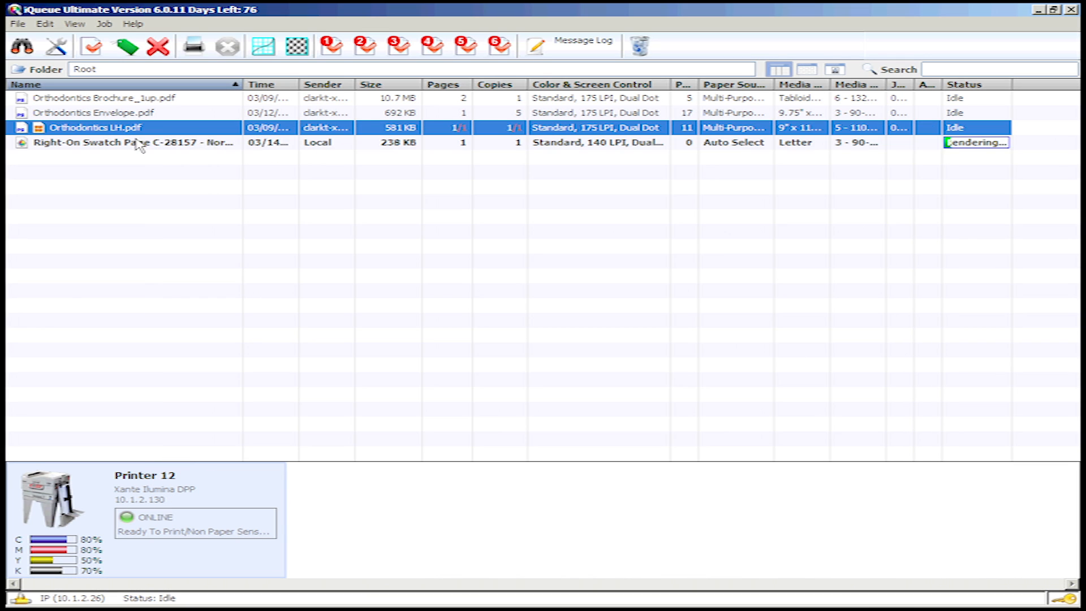
- Select the swatch page job, then reopen the Orthodontics LH.pdf ticket at Right-On
left_click(138, 142)
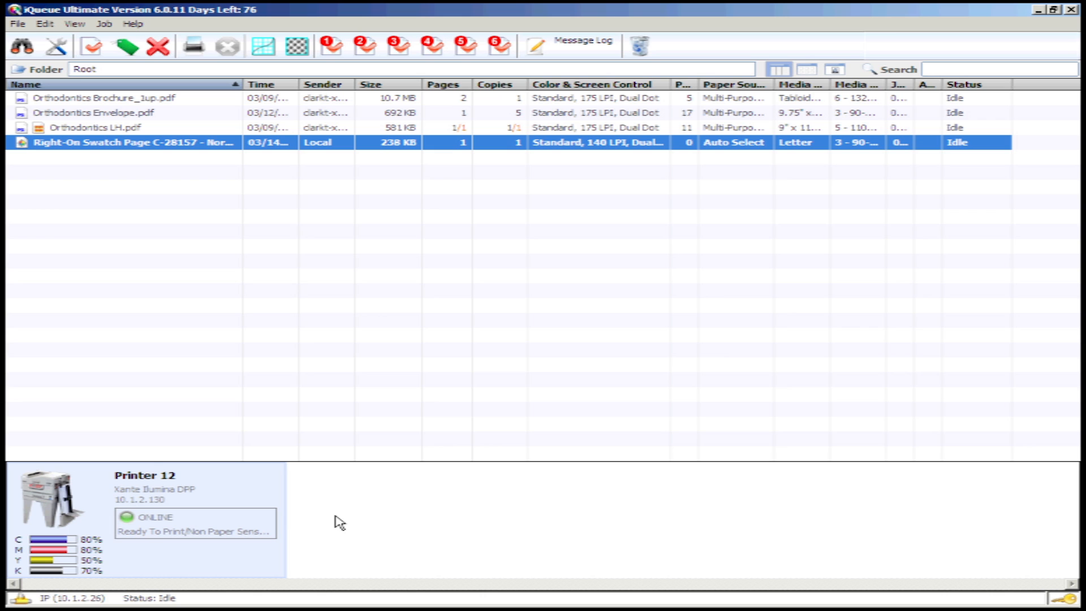
double_click(132, 143)
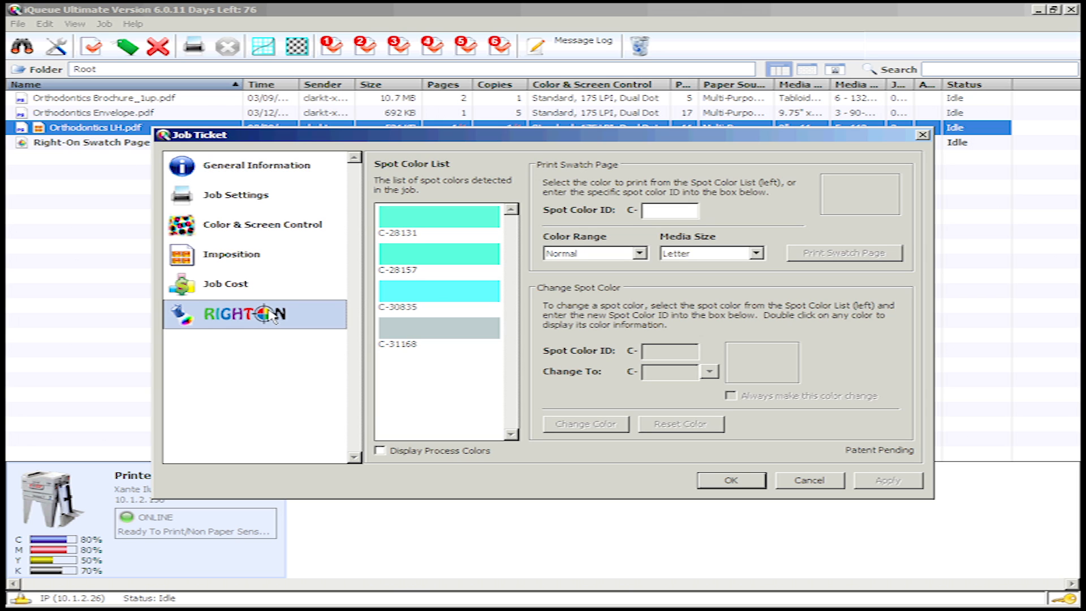
- Set spot colour C-28157 to change to C-28261
left_click(439, 258)
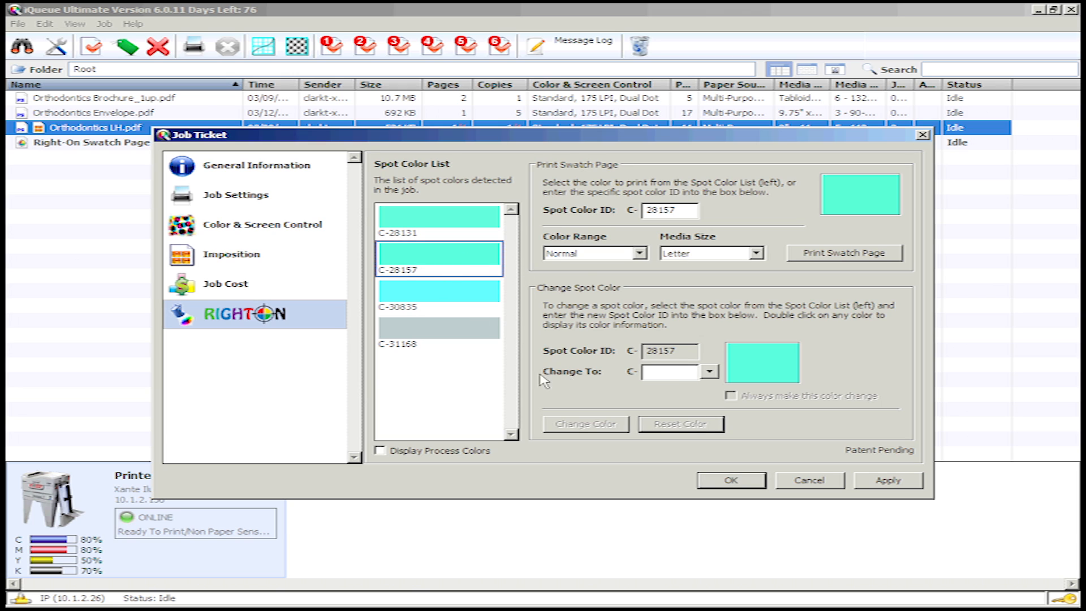
type("28261")
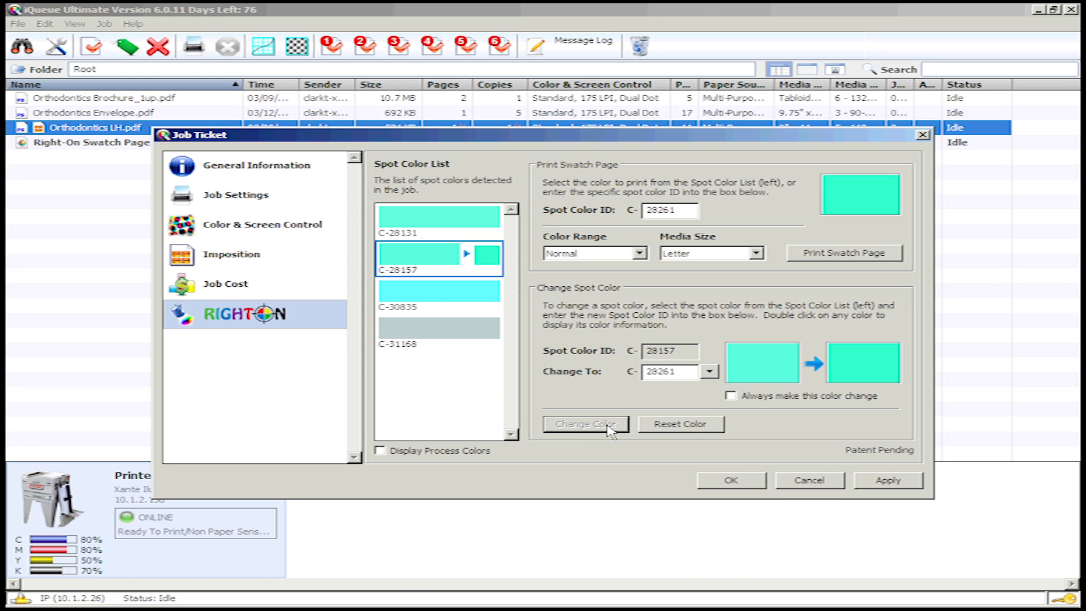
mouse_move(551, 324)
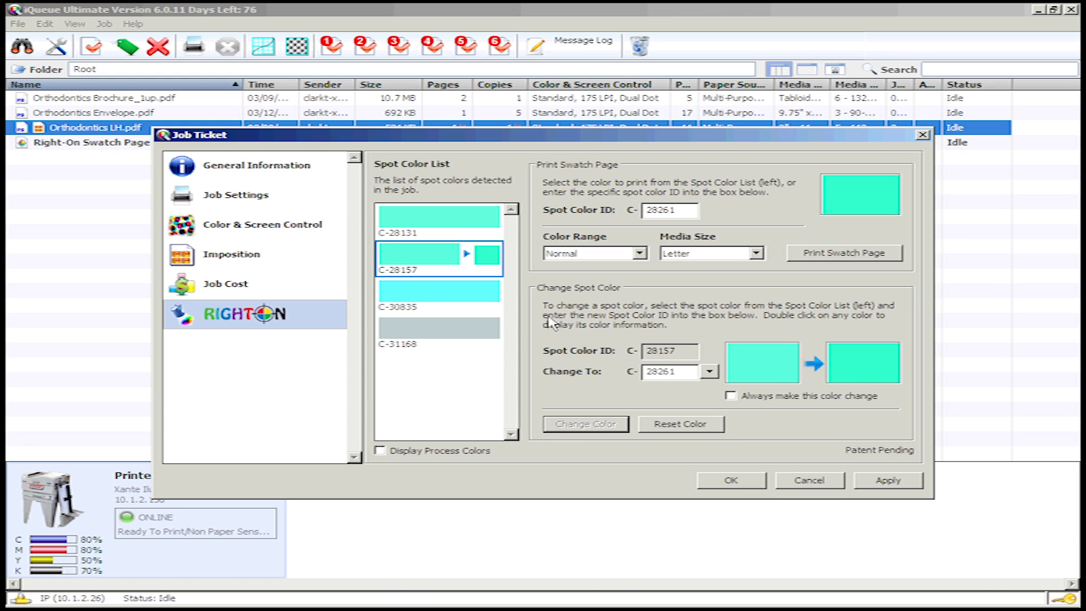
mouse_move(822, 374)
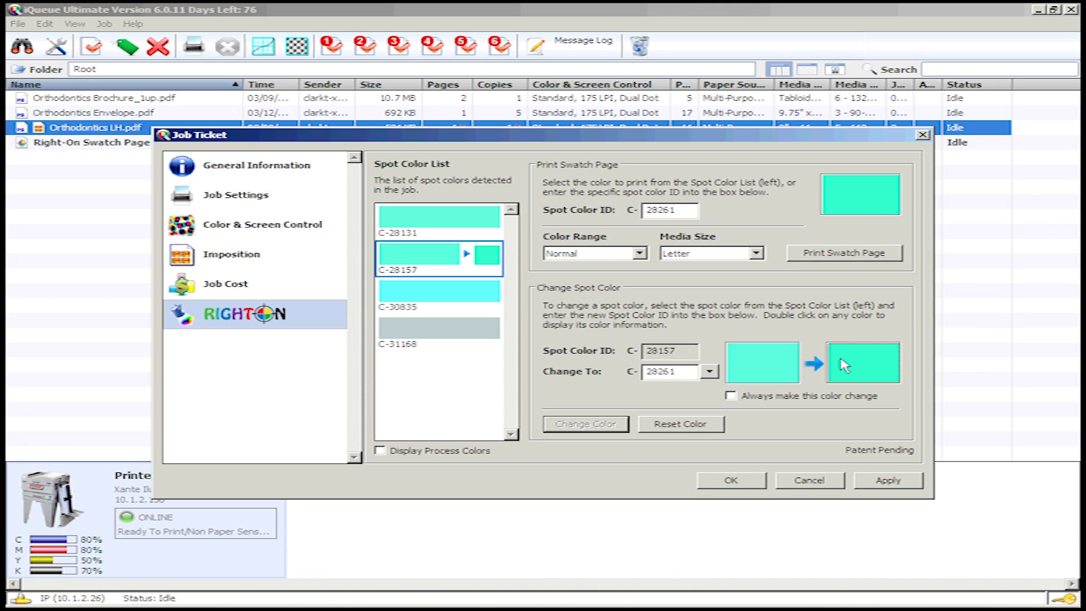
- Name colour C-28261 'Ortho Letter Head Green' in its colour information
double_click(864, 363)
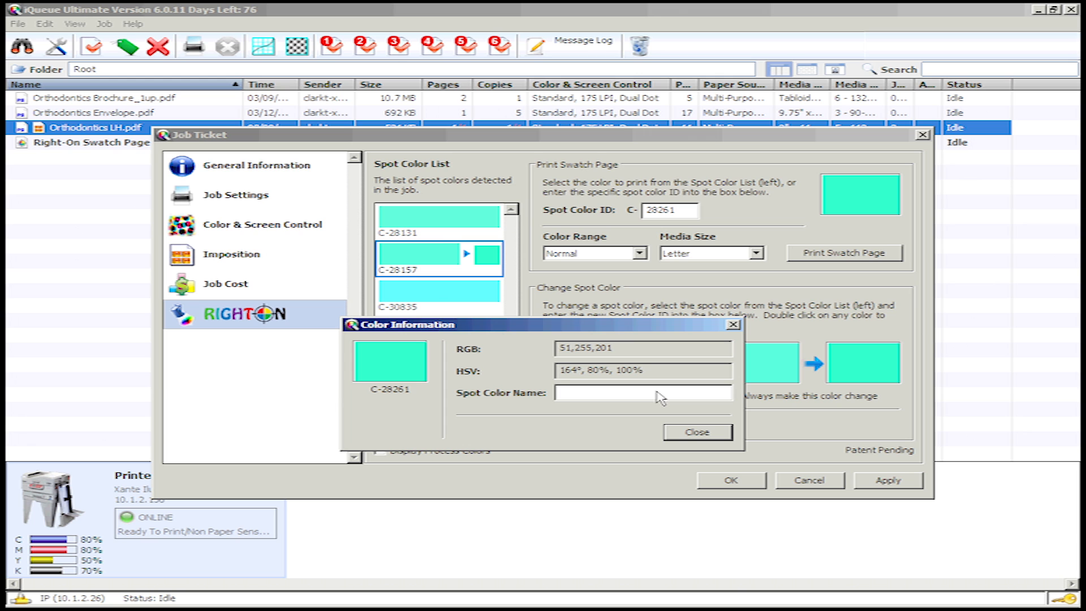
type("Ortho")
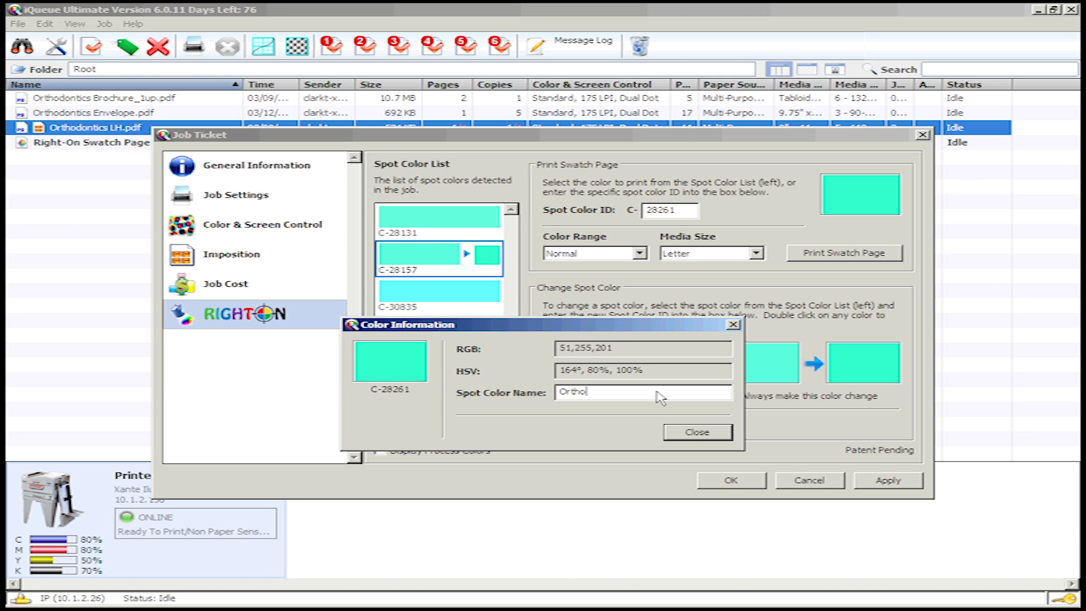
type("Letter Head")
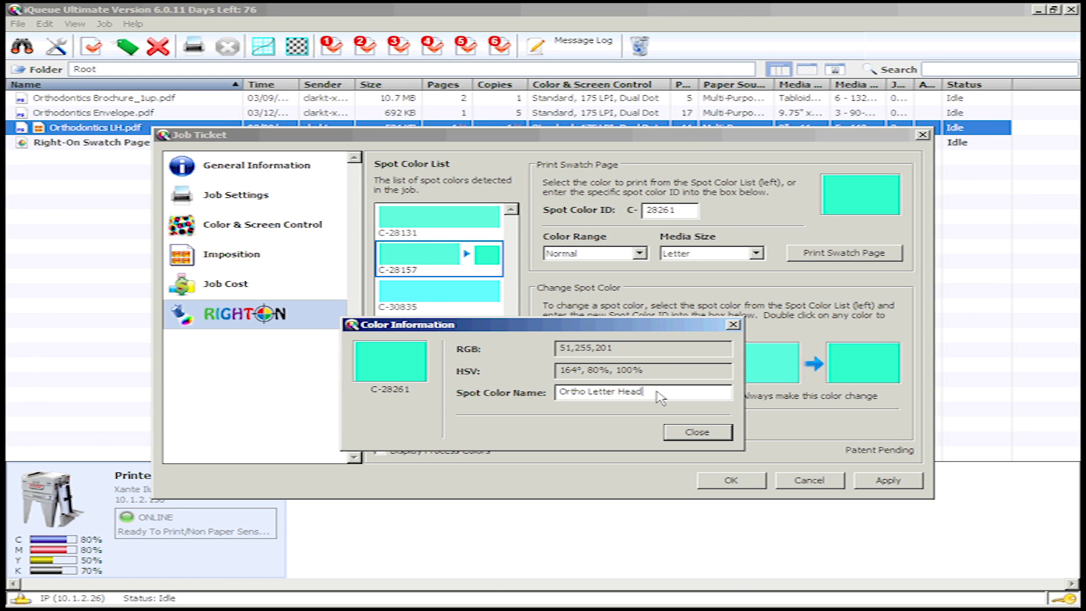
type("Green")
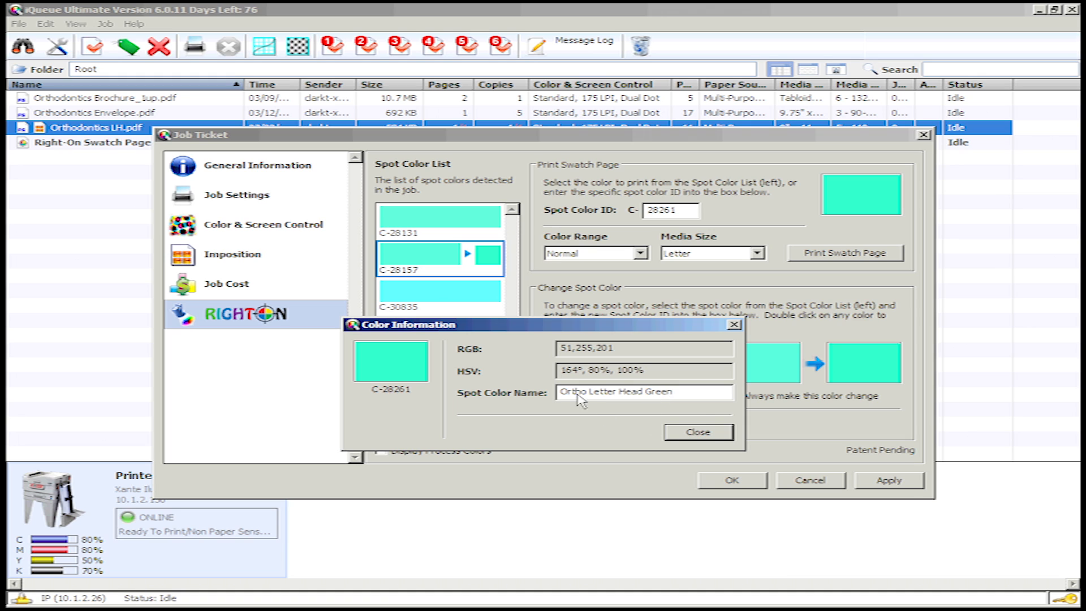
left_click(697, 432)
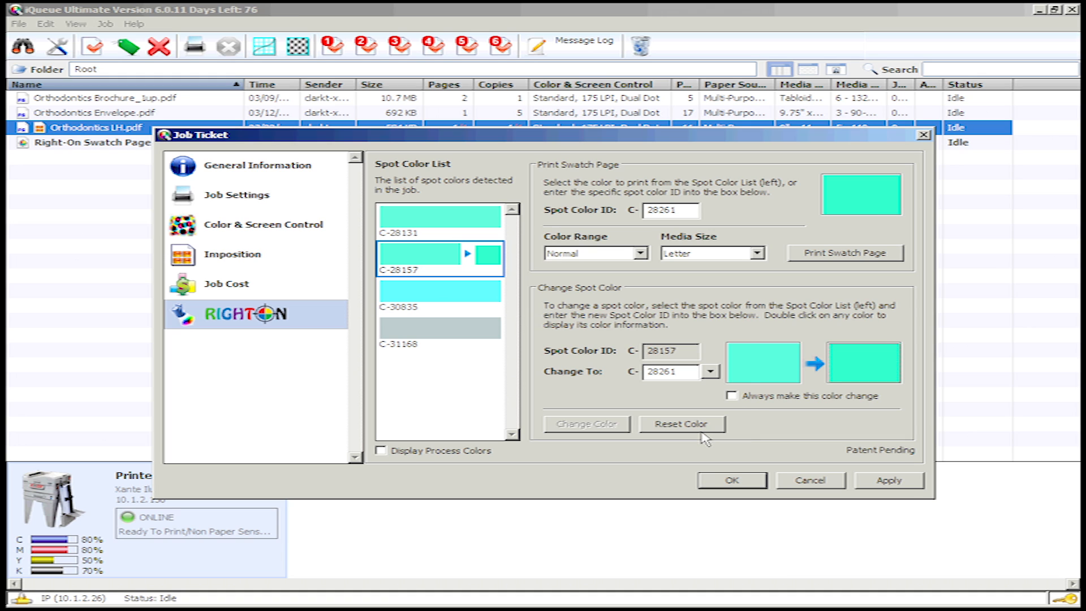
- Show the named custom colours list including Ortho Letter Head Green
left_click(710, 372)
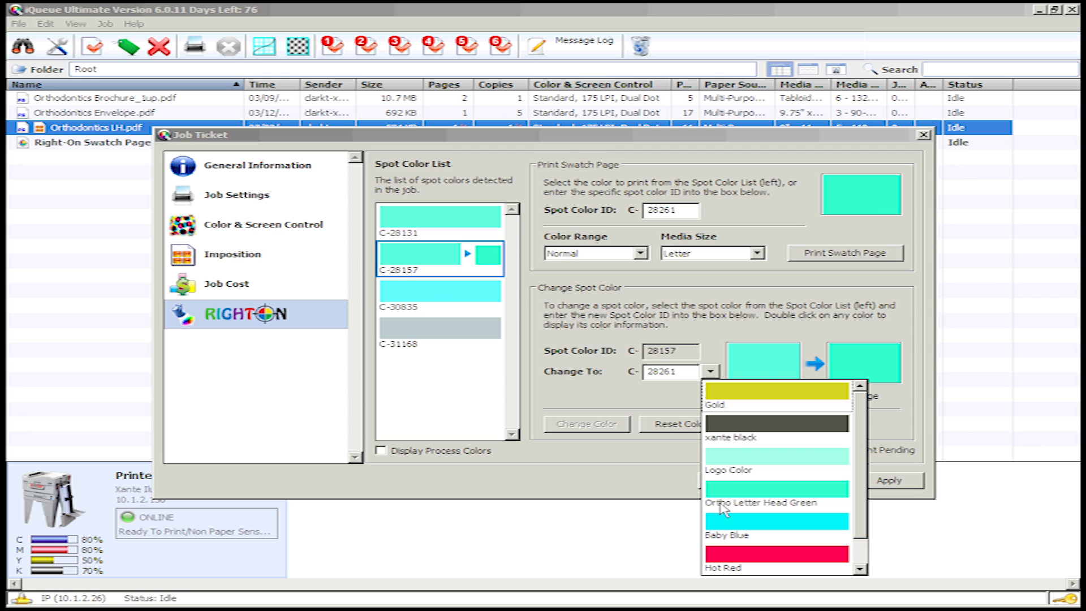
mouse_move(830, 507)
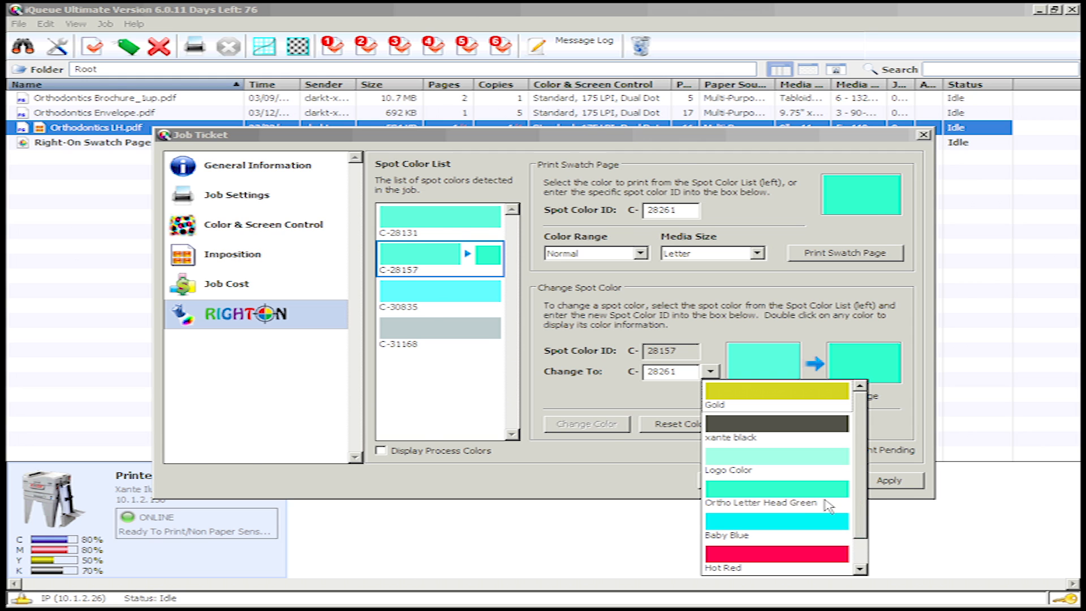